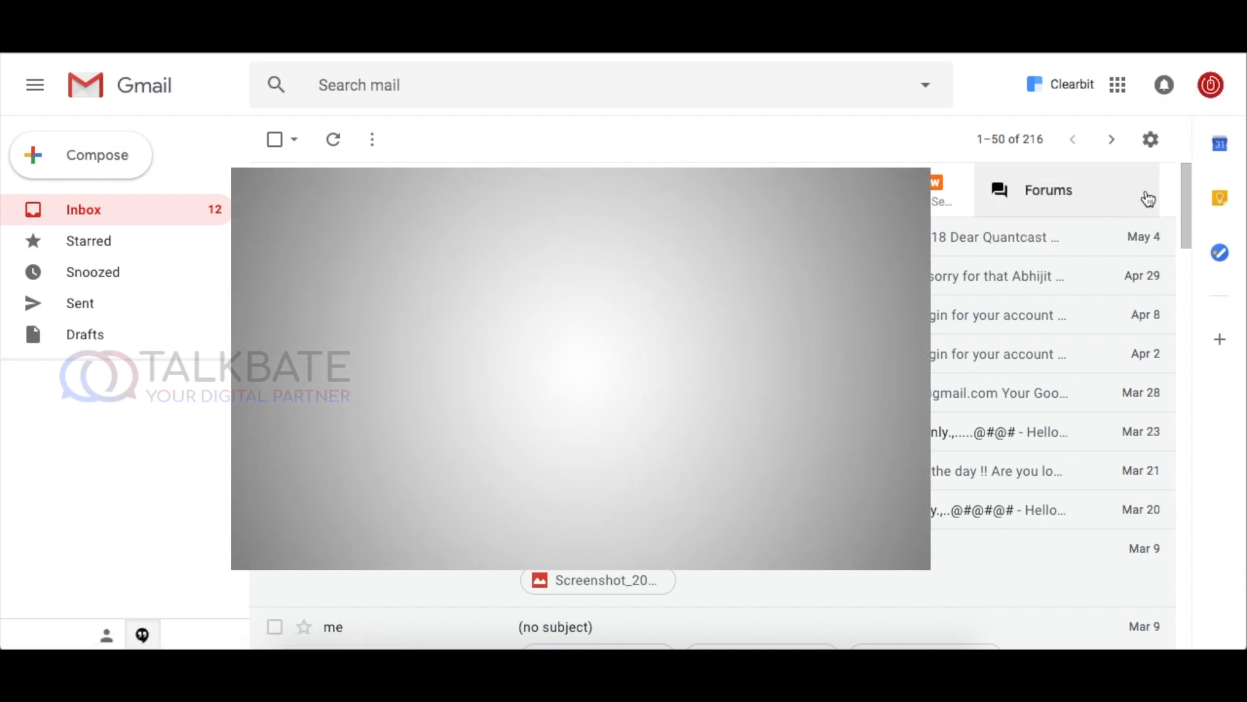
# Step: Open Gmail's full Settings page from the gear menu
pyautogui.click(1150, 139)
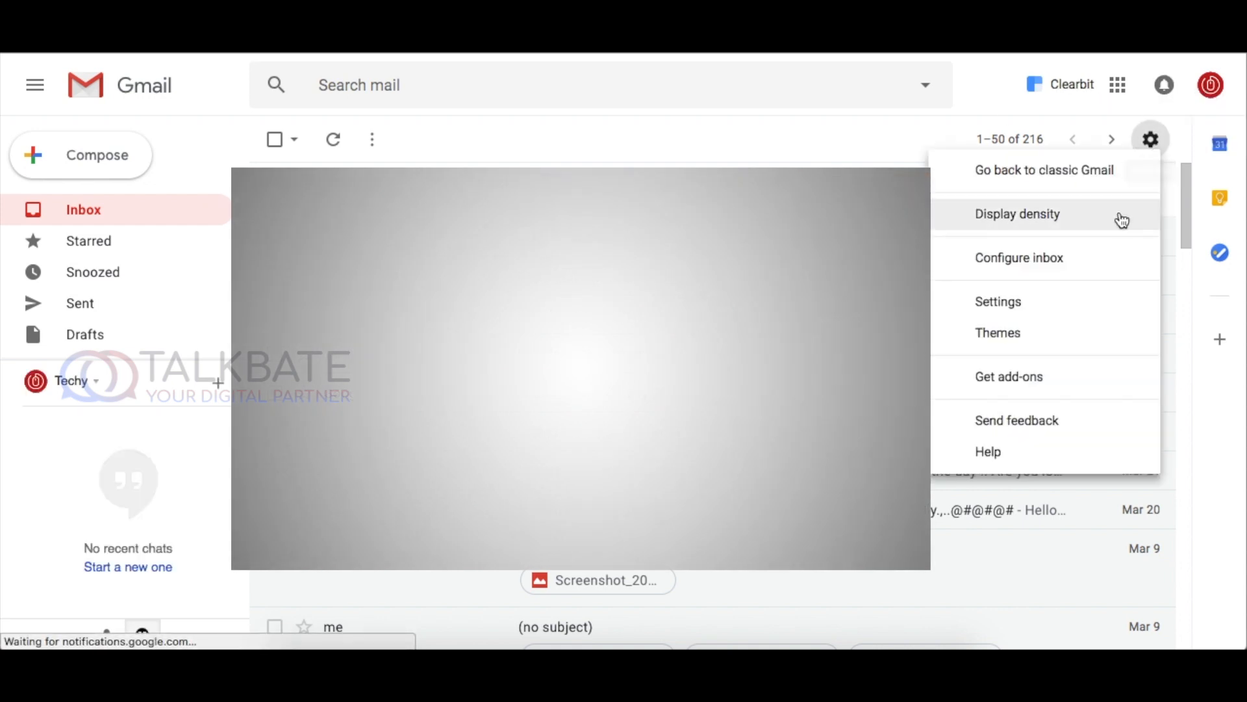
pyautogui.click(1017, 213)
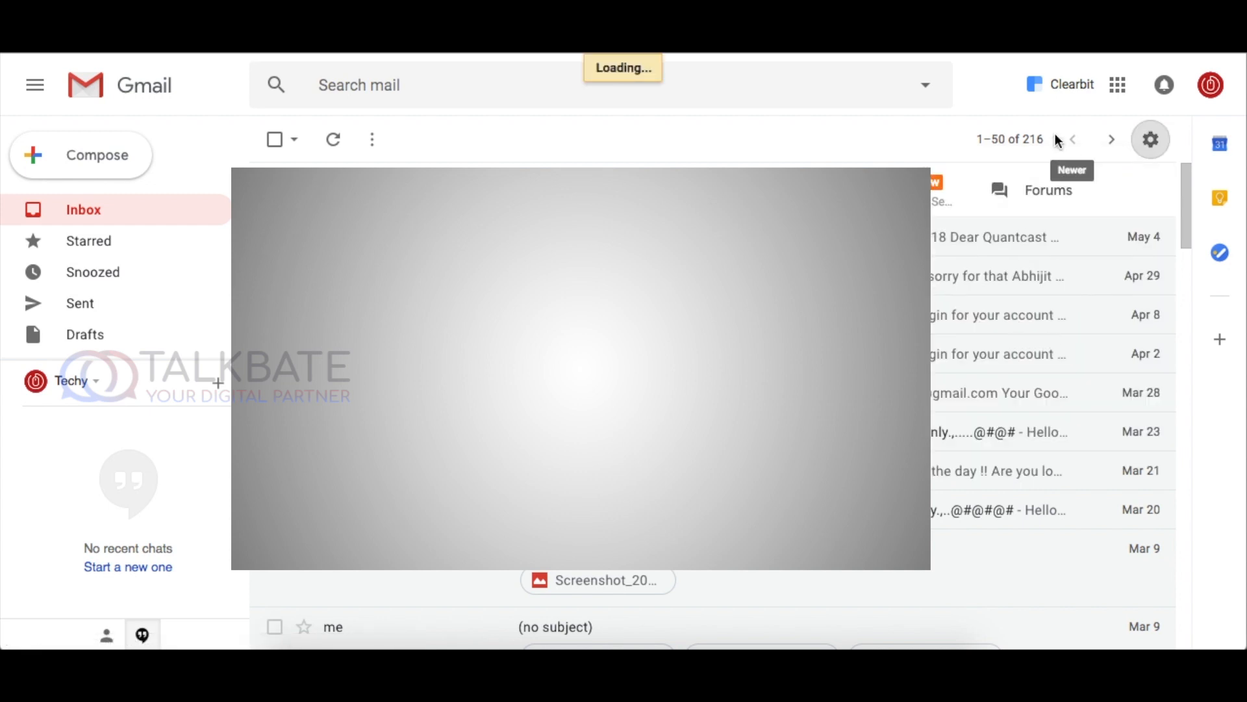
pyautogui.click(1149, 138)
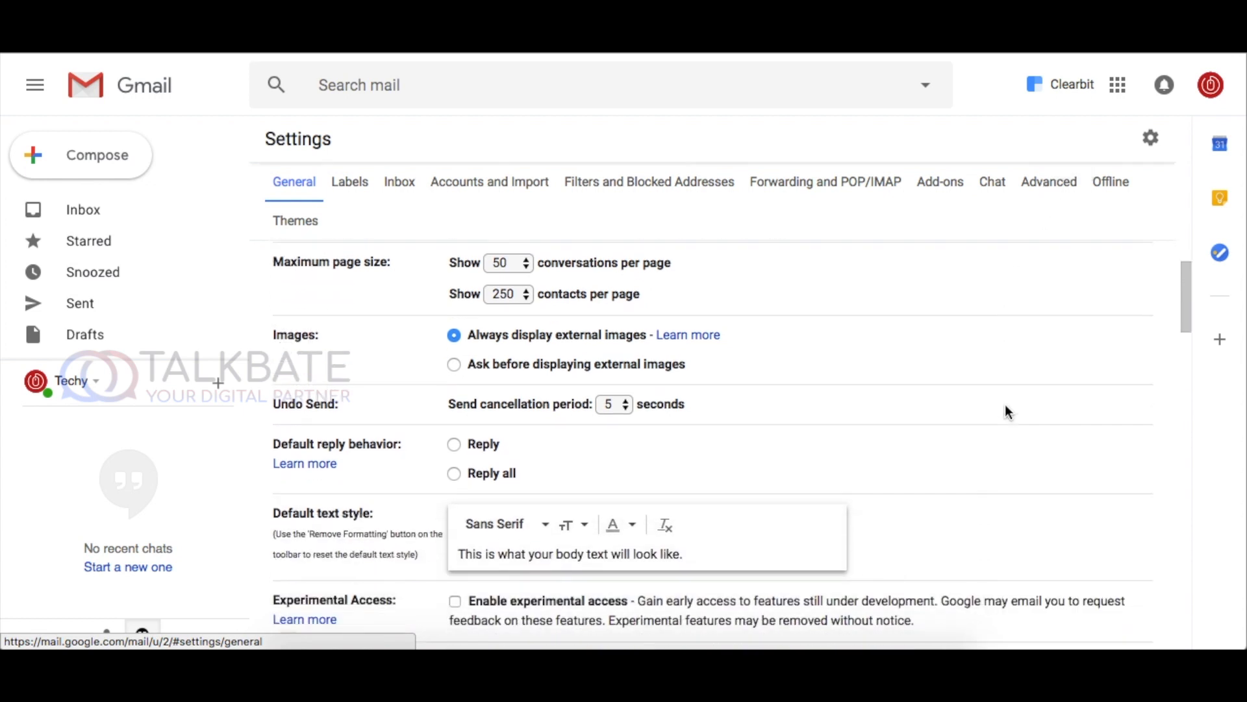
# Step: Scroll General settings to Experimental Access and tick Enable experimental access
pyautogui.scroll(-3)
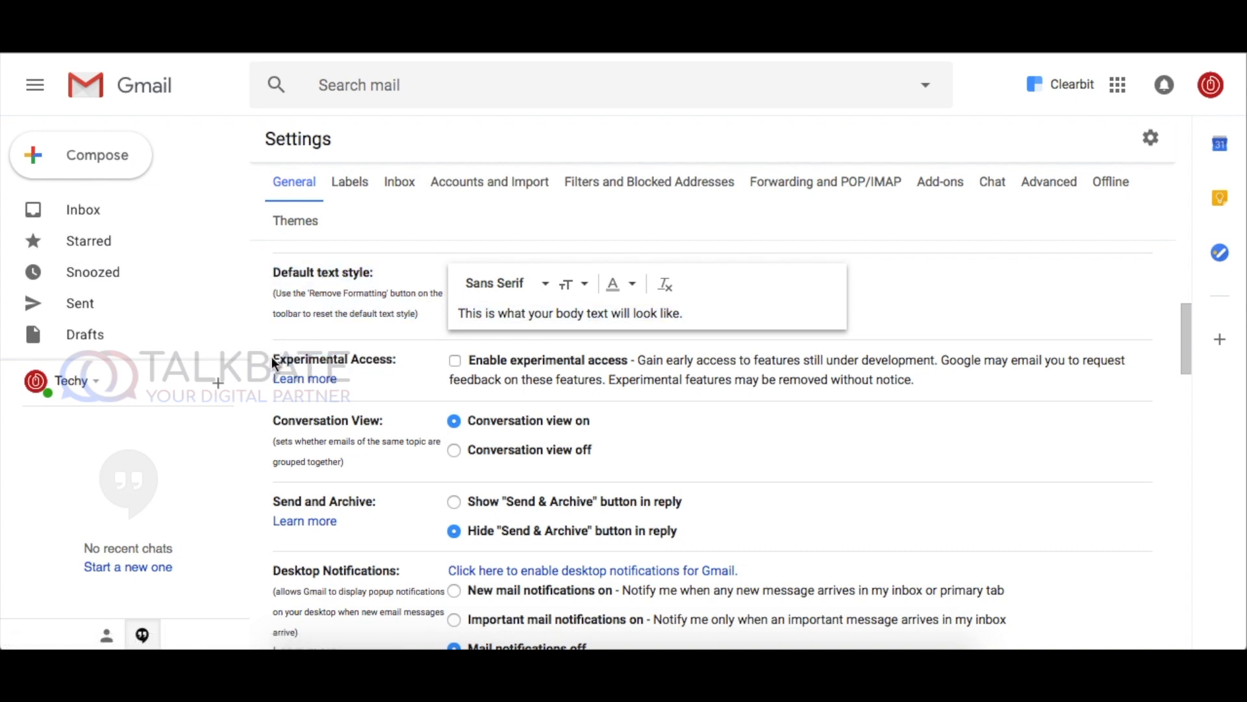
pyautogui.doubleClick(311, 358)
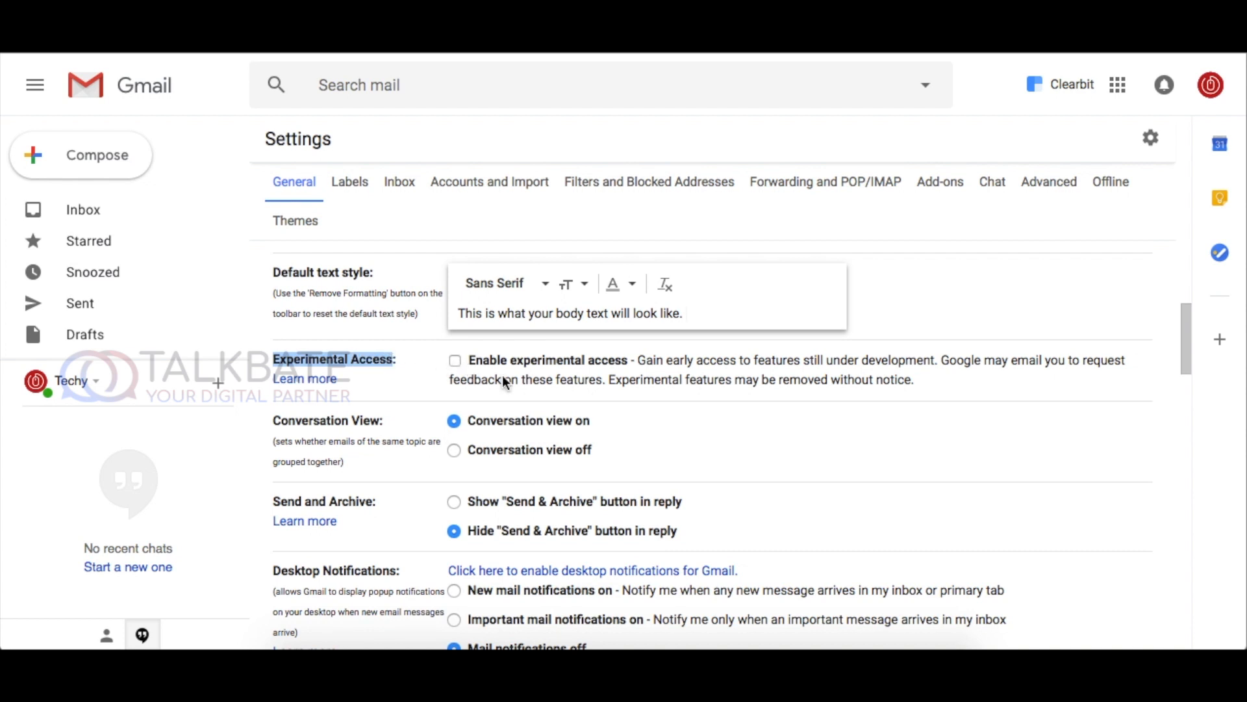
pyautogui.click(455, 360)
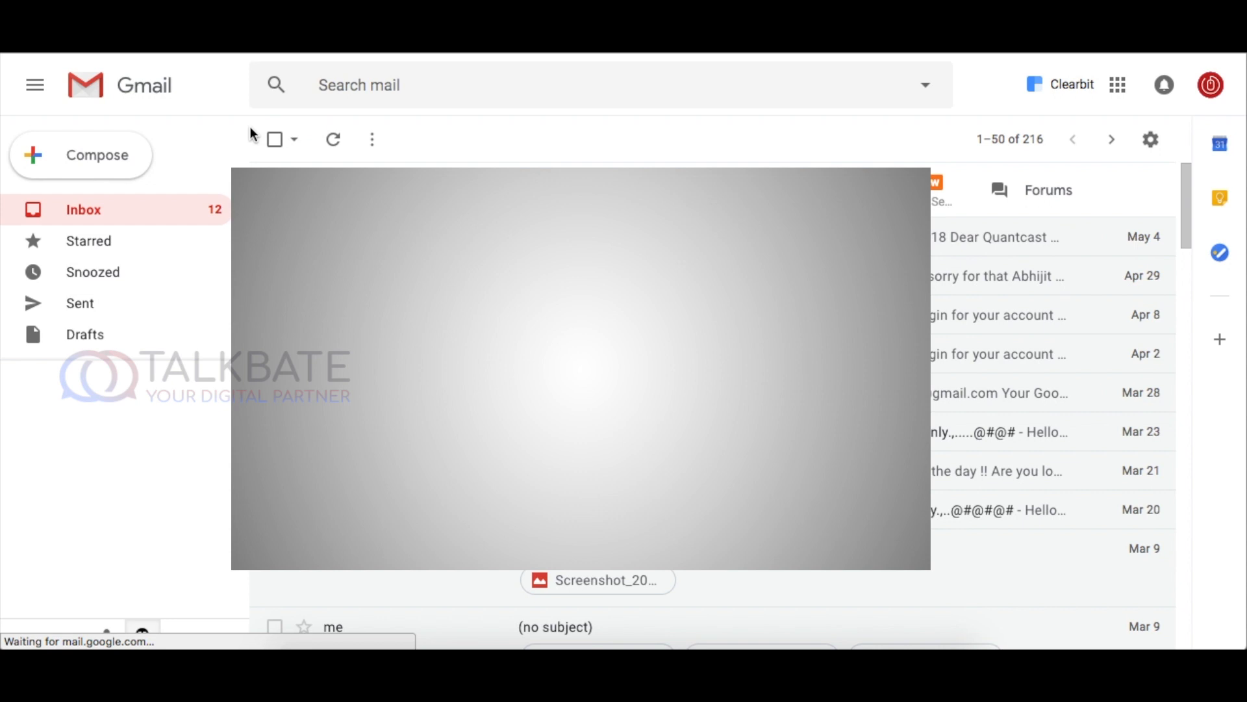
# Step: Compose an email to the suggested 'bi' contact with subject 'Testing' and body 'Hai'
pyautogui.click(97, 154)
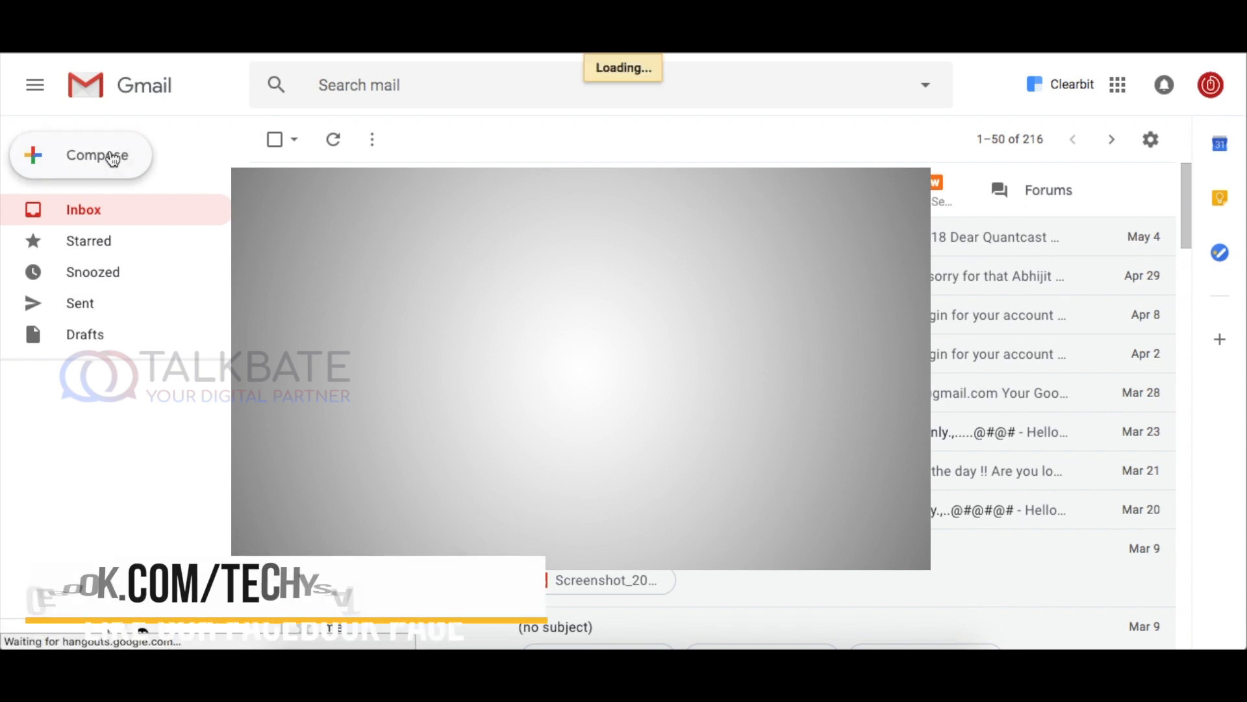
pyautogui.click(96, 155)
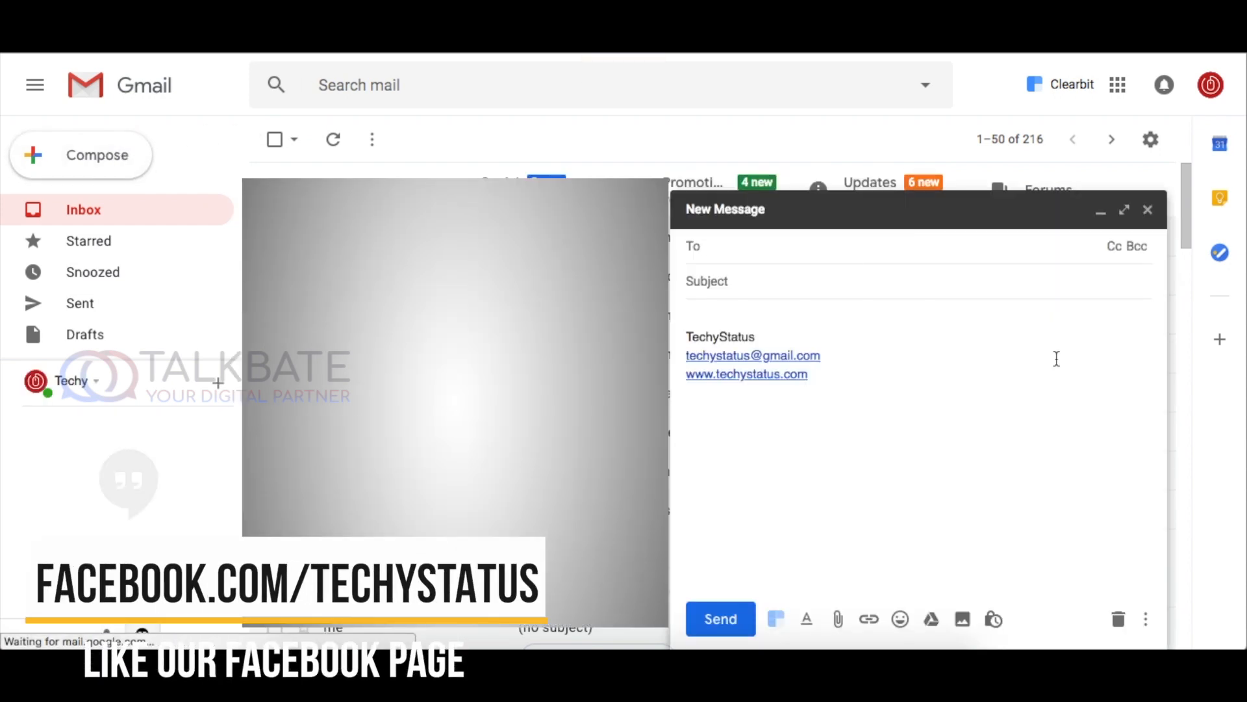
pyautogui.write('bi')
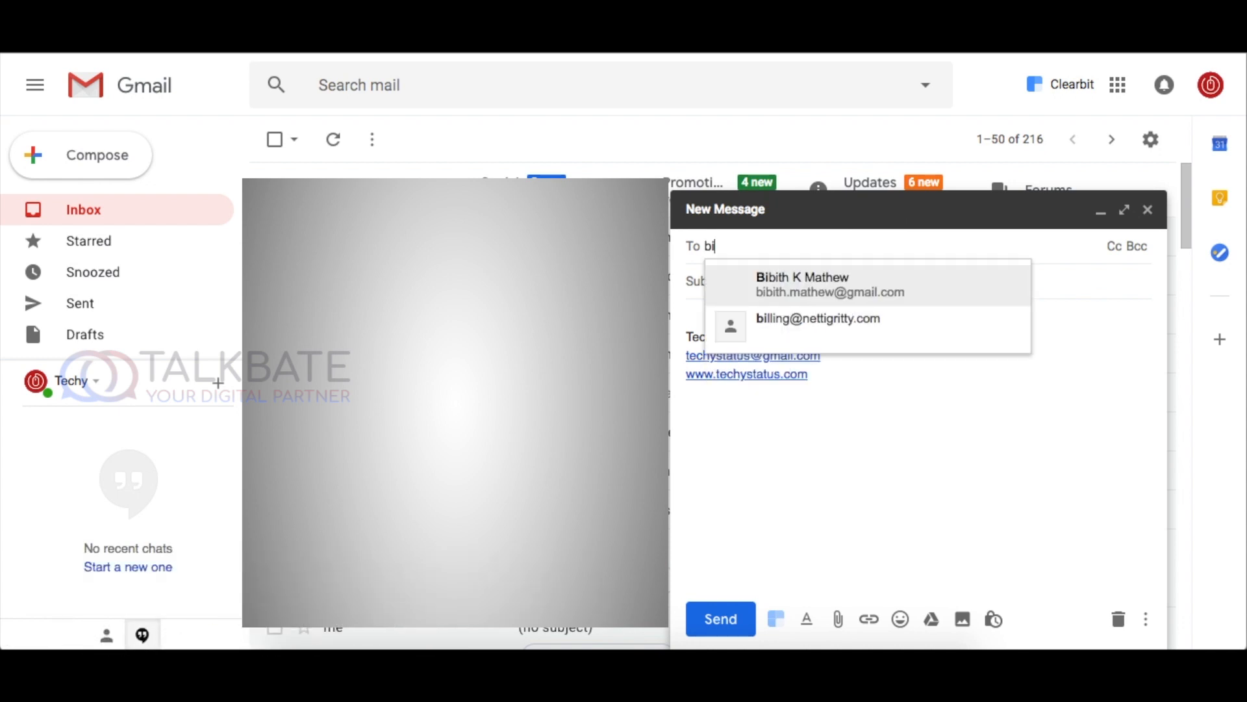
pyautogui.click(802, 284)
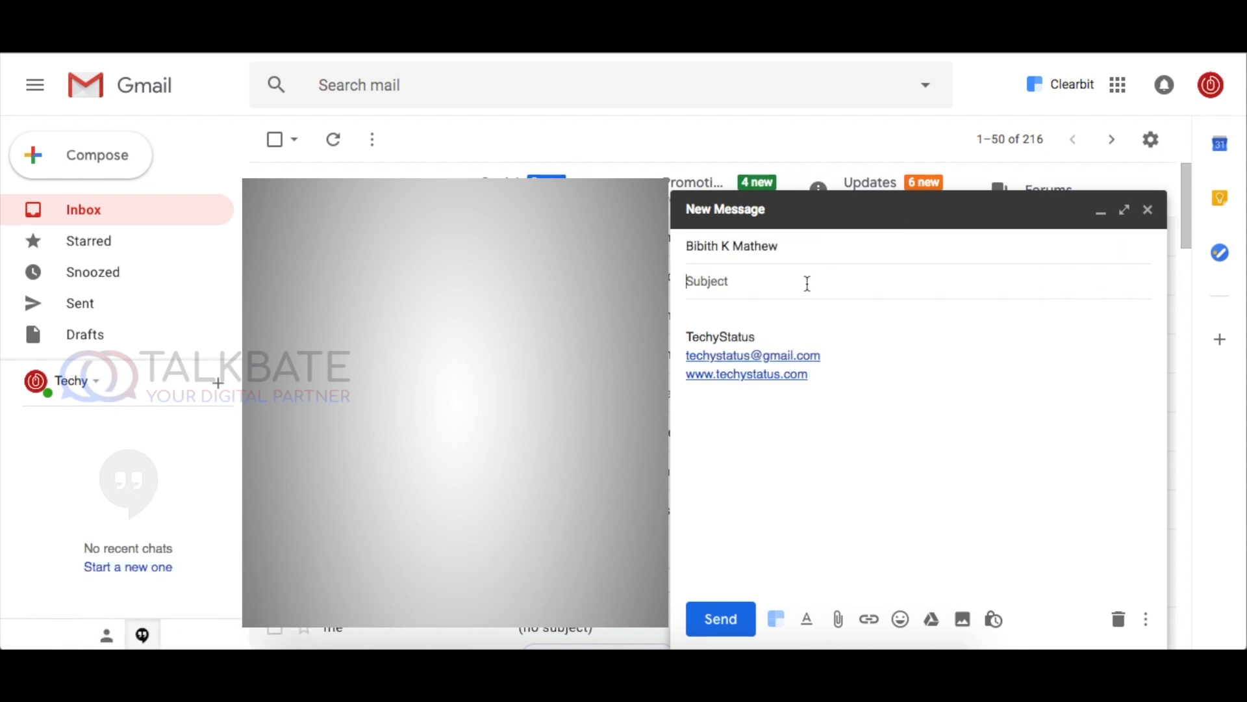
pyautogui.write('Testing')
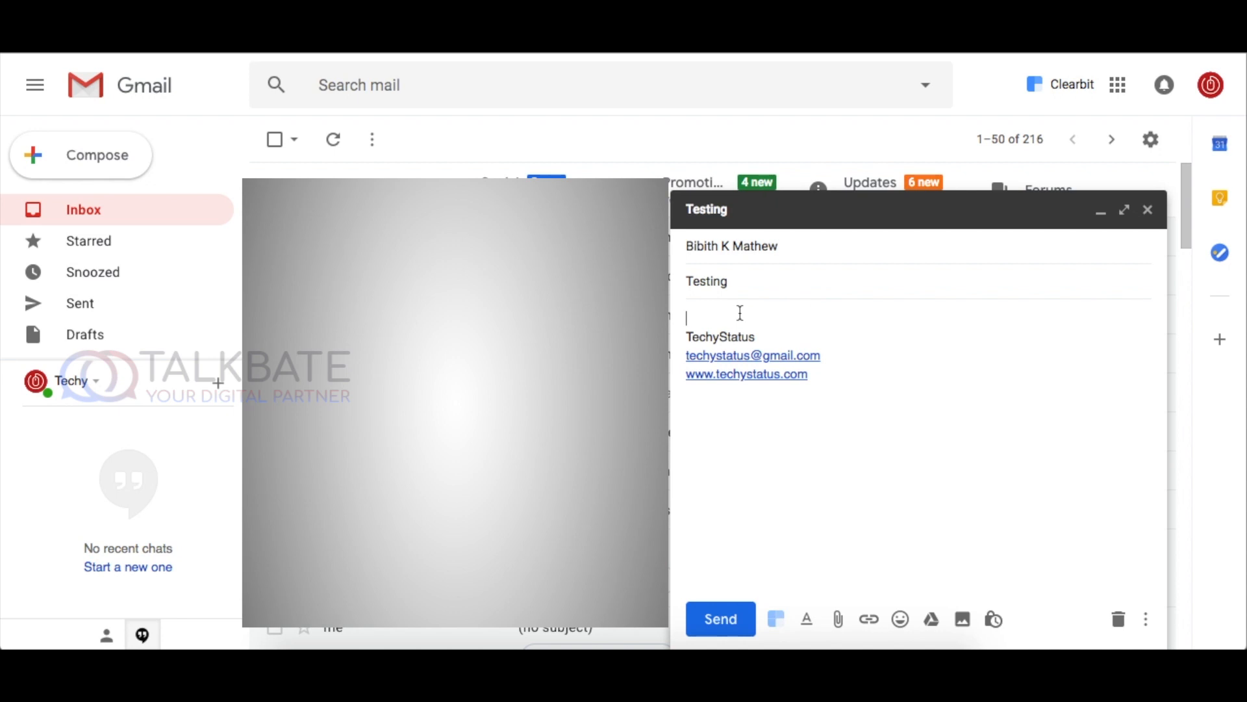
pyautogui.write('Hai,')
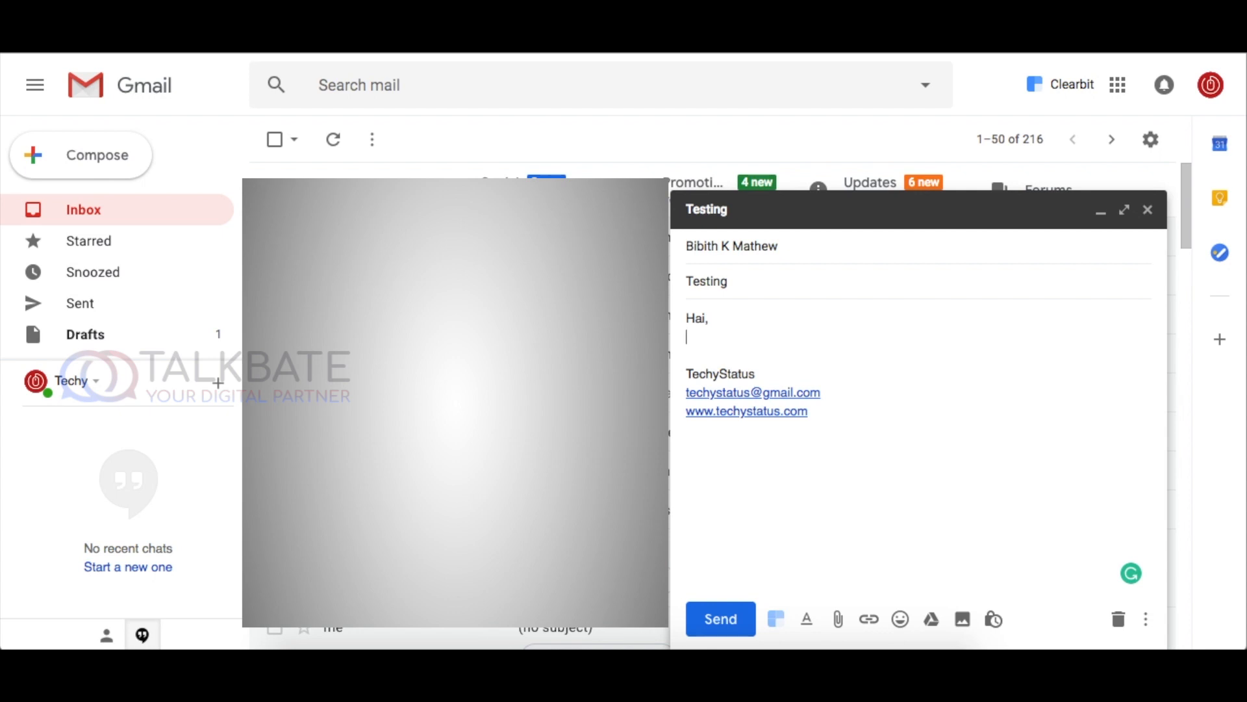
# Step: Type 'Hope you are doing well. I am fine' using Smart Compose completions
pyautogui.write('Hope you are doing well')
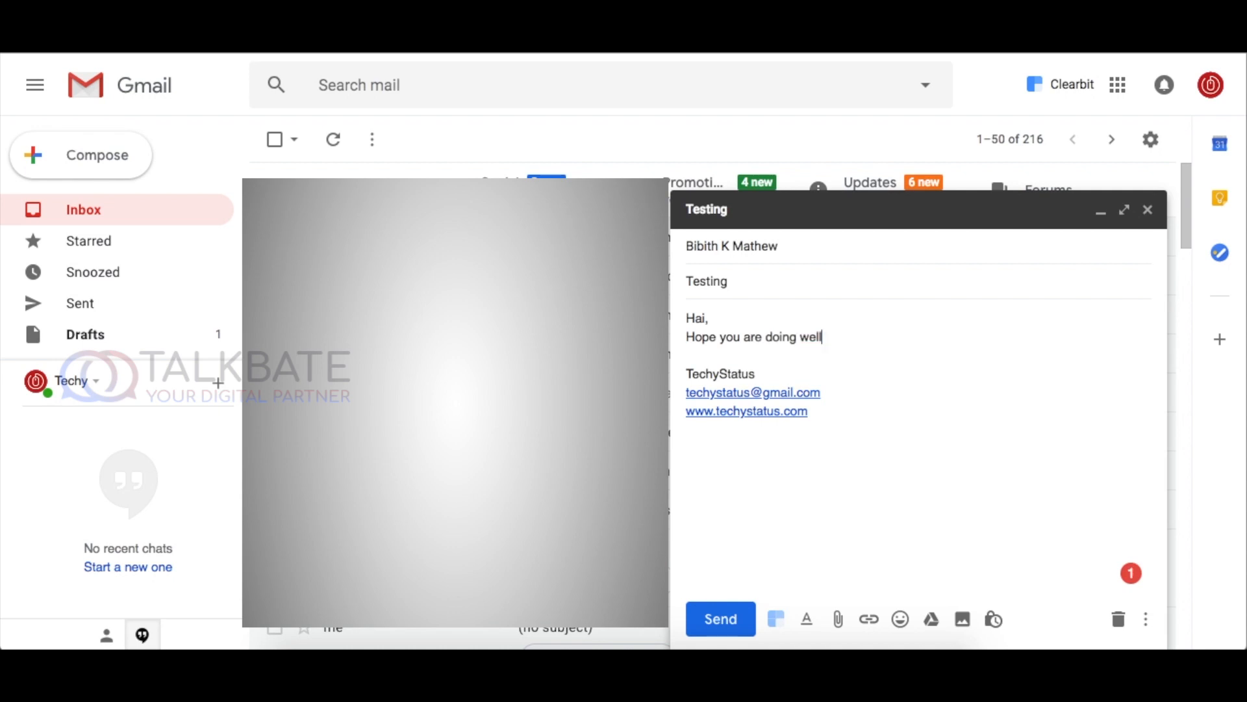
pyautogui.write('.')
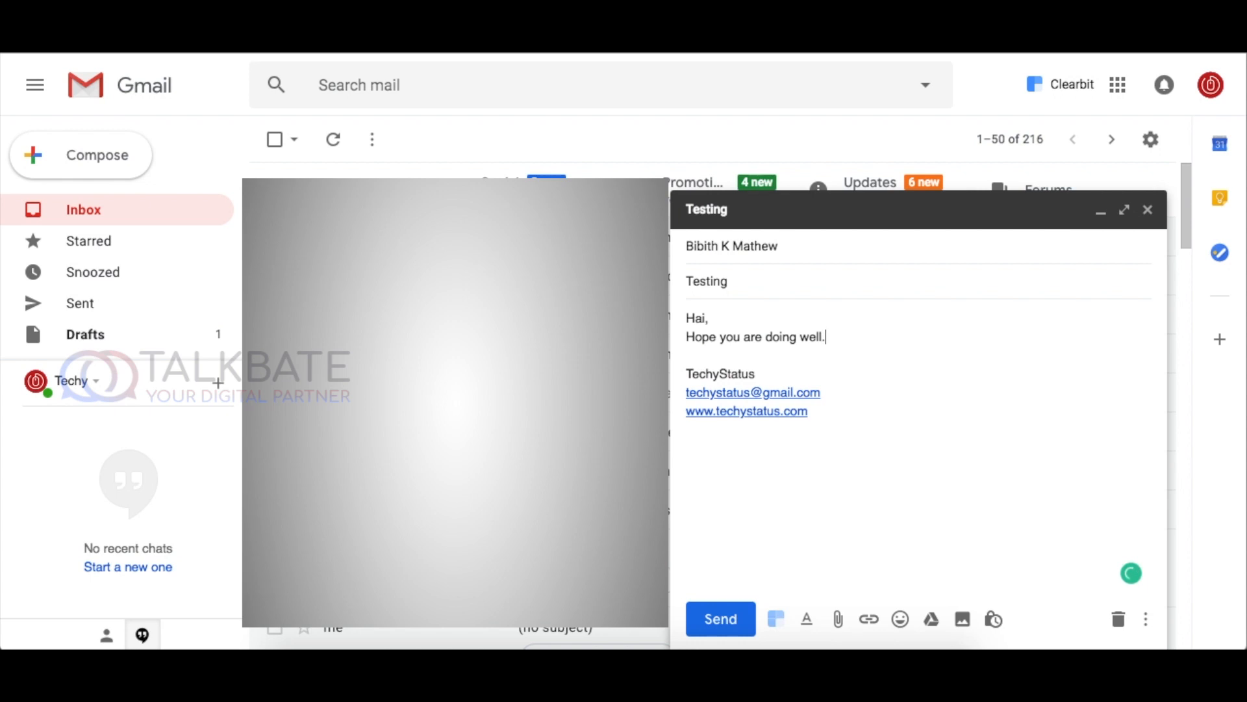
pyautogui.write('I')
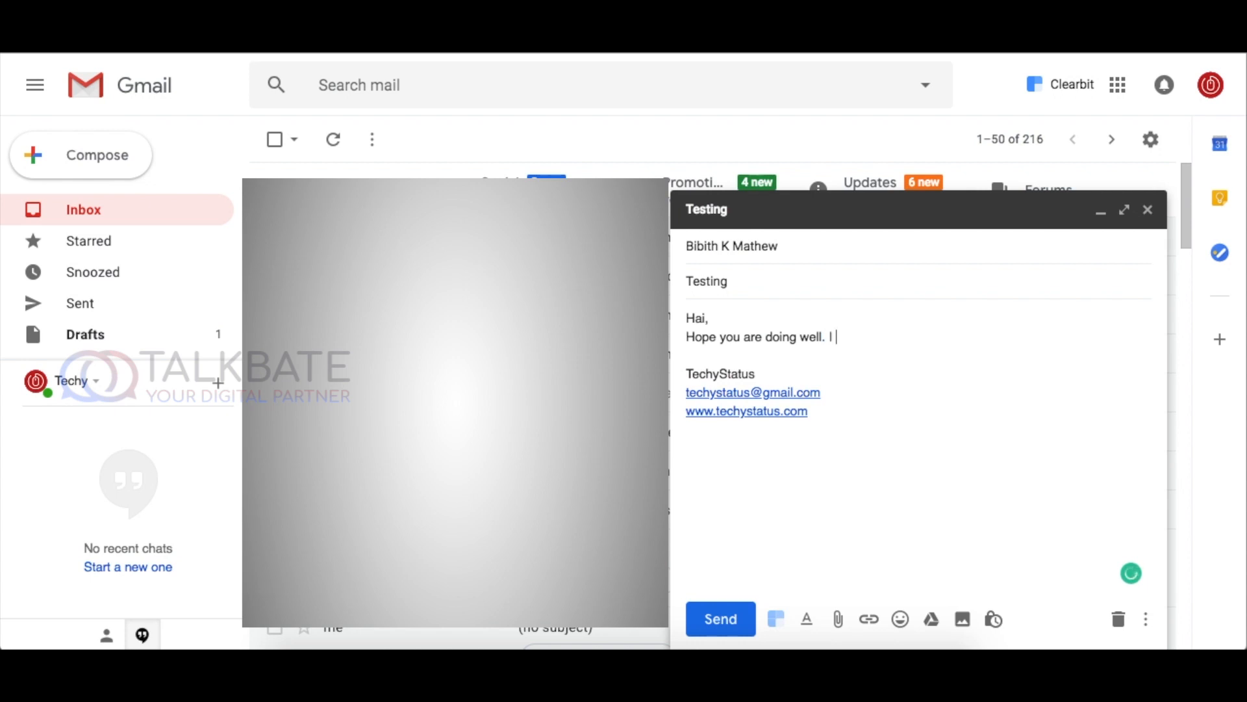
pyautogui.write('am')
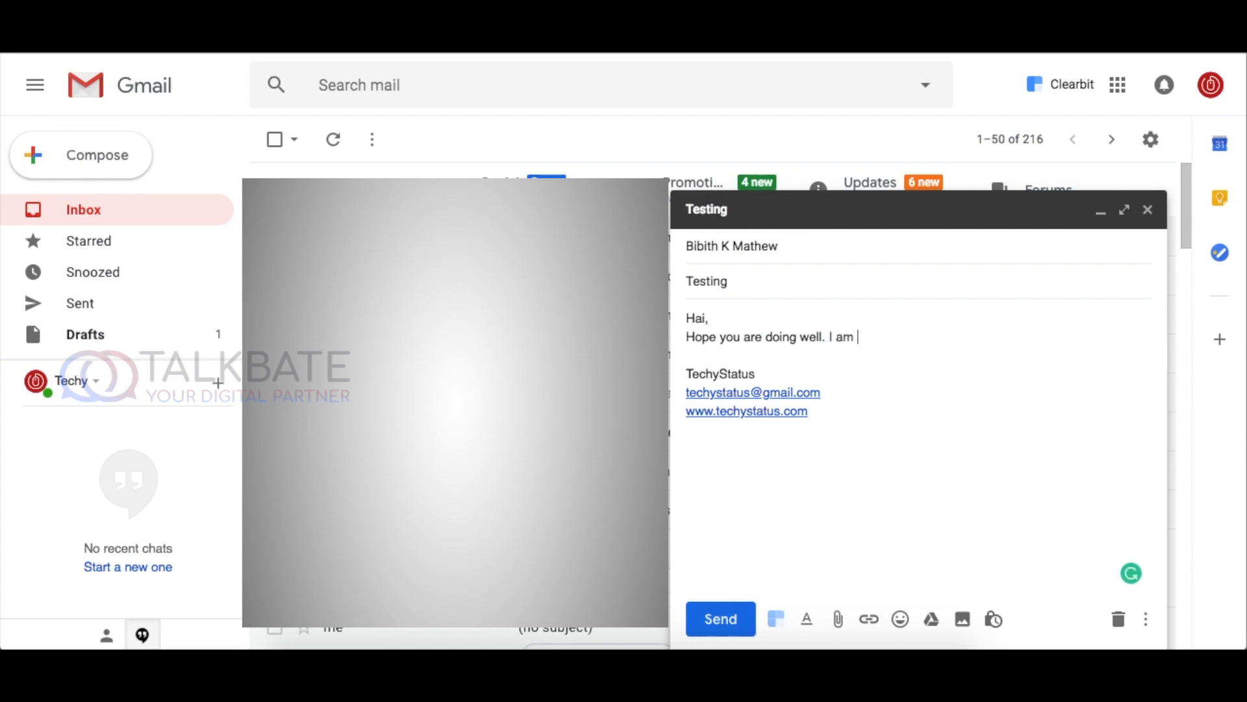
pyautogui.write('fine')
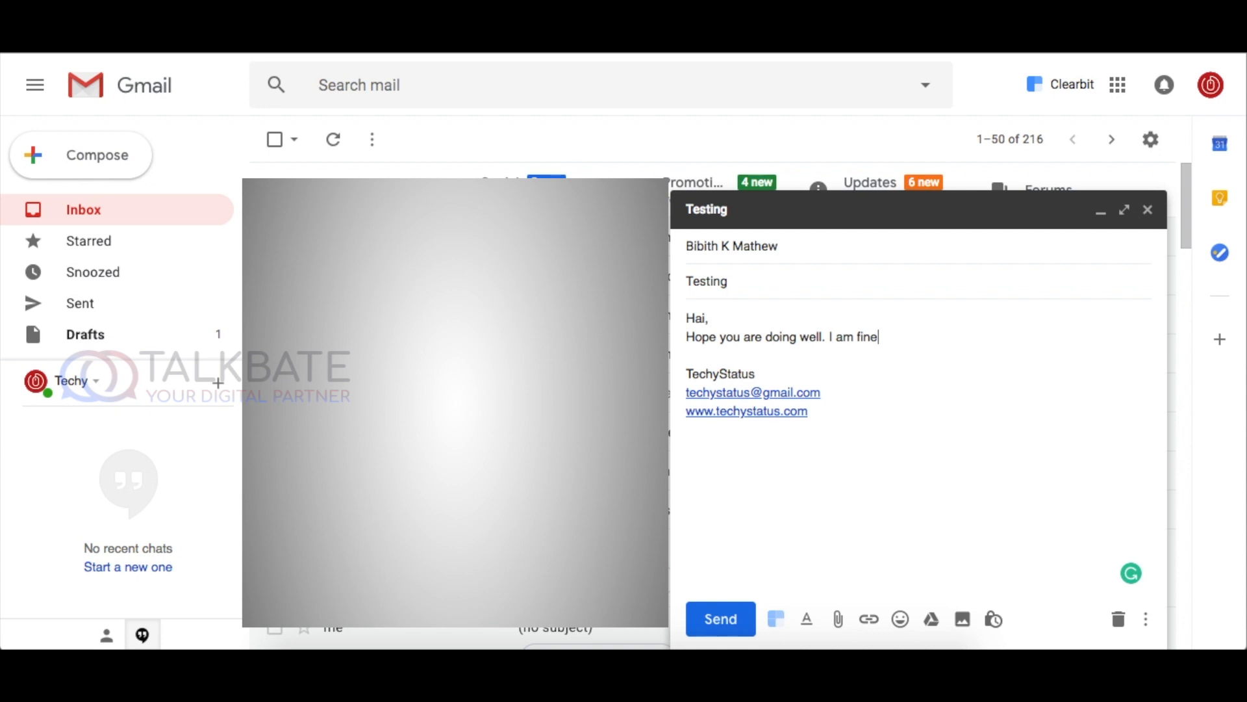